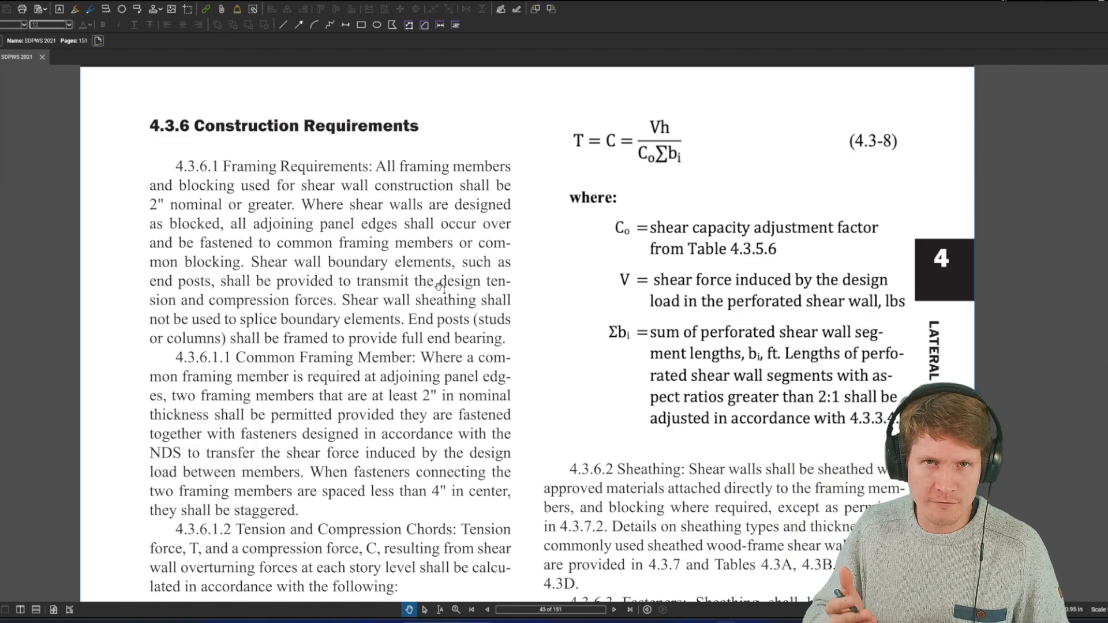
mouse_move(424, 281)
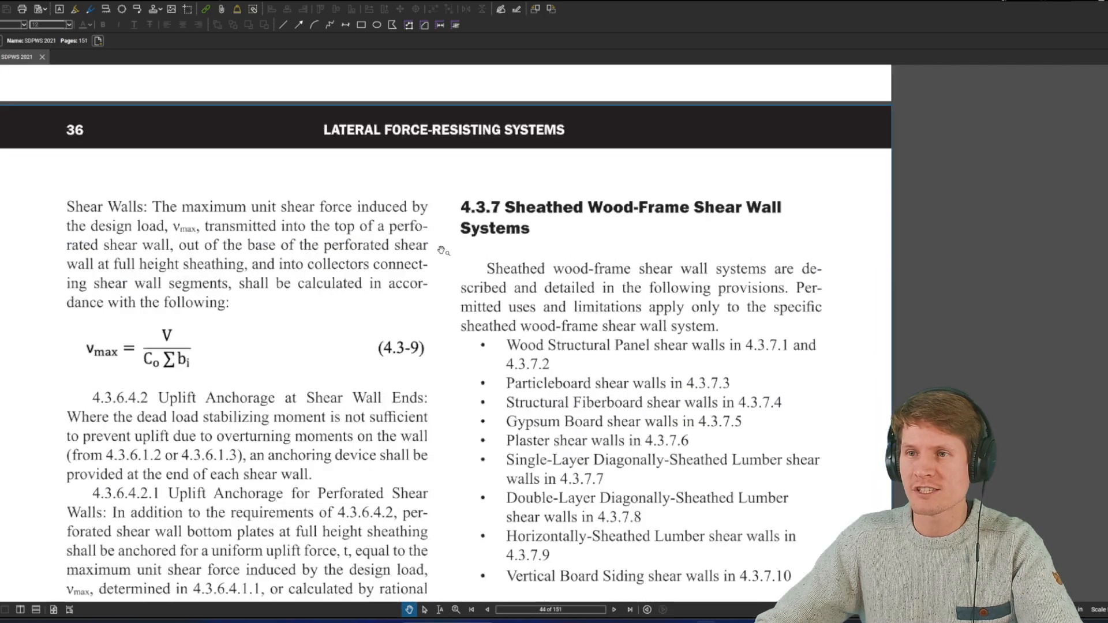
Scroll down to the 4.3.7 shear wall sheathing list for green markup
scroll(down, 3)
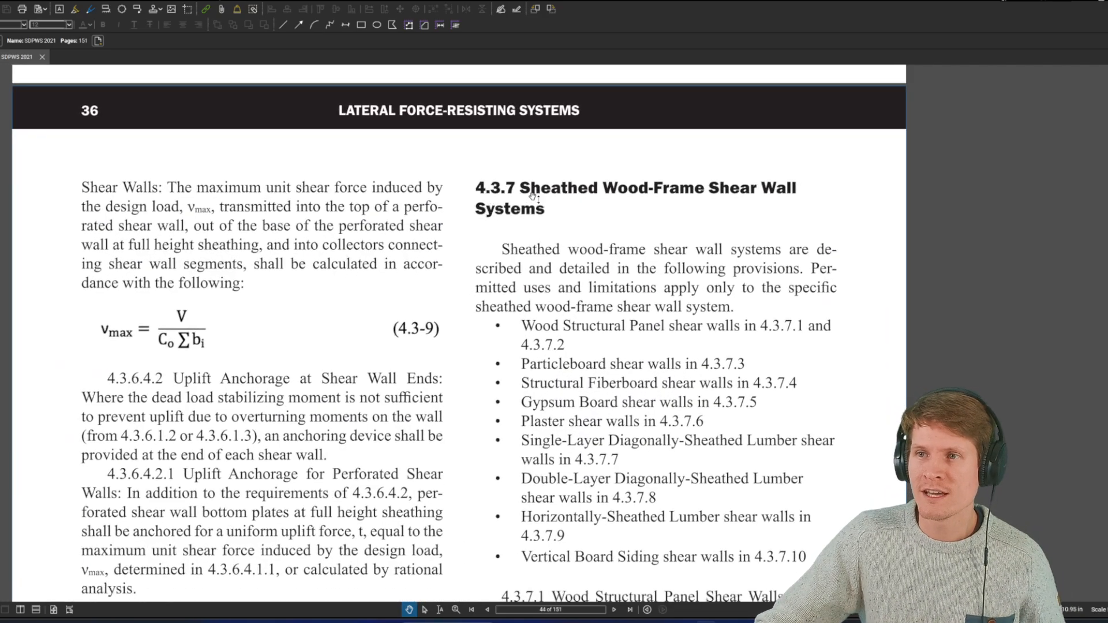
scroll(down, 3)
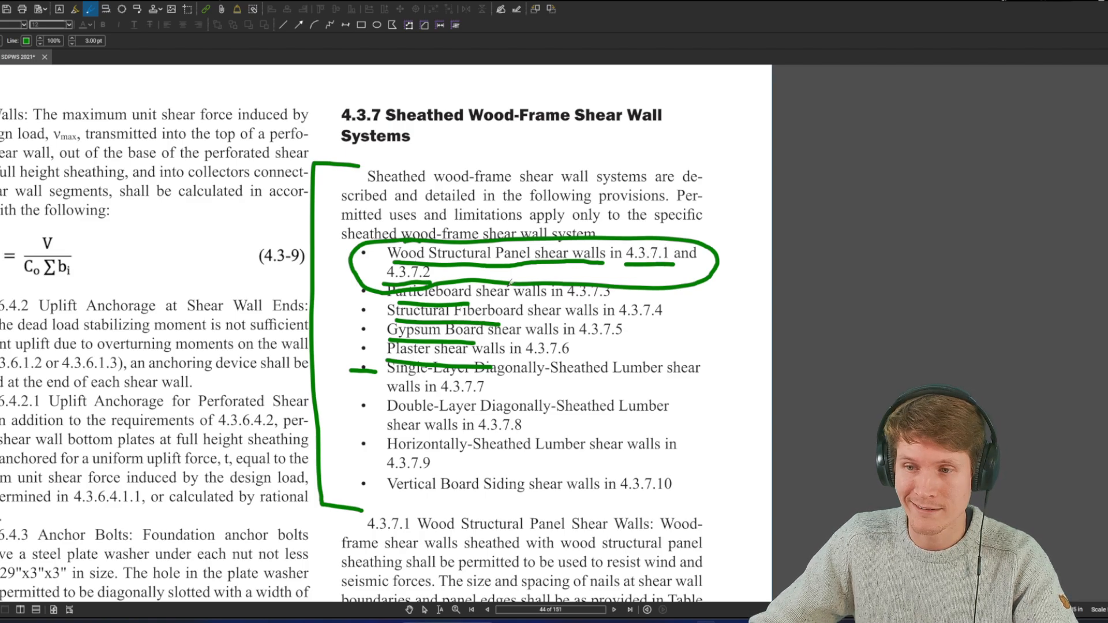
Scroll down through the 4.3.7.1 rules and exception toward section 4.2.7
scroll(down, 3)
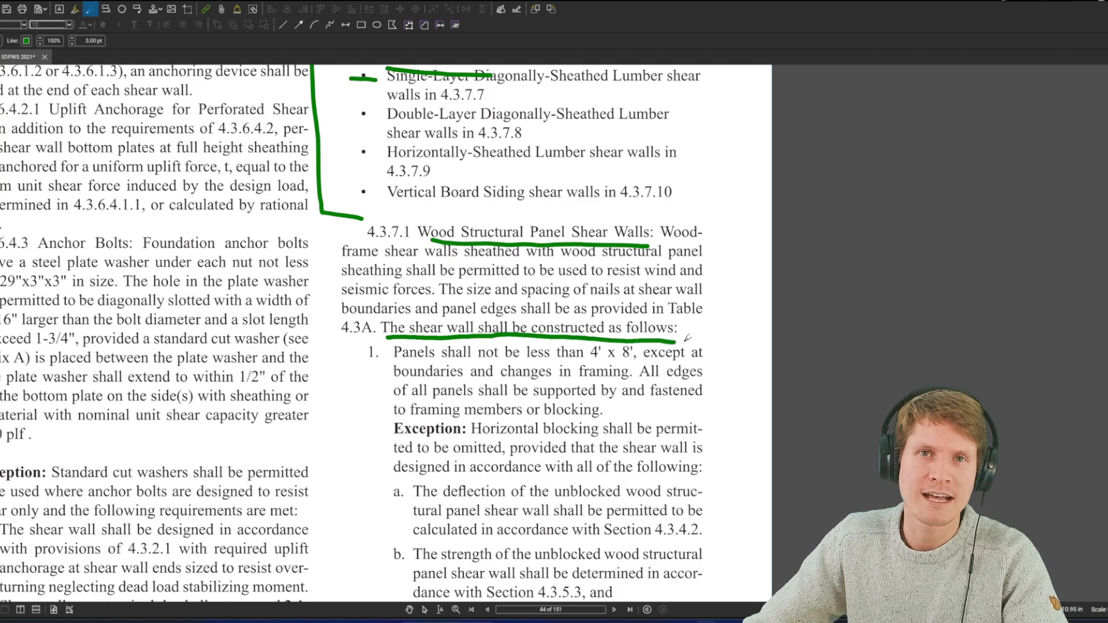
scroll(down, 3)
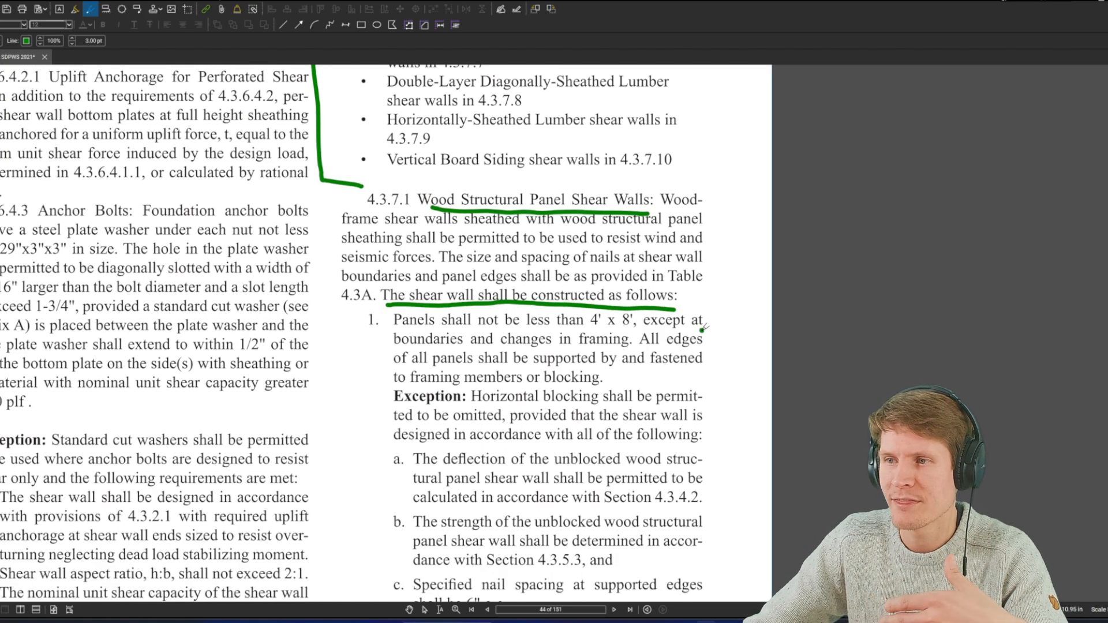
scroll(down, 3)
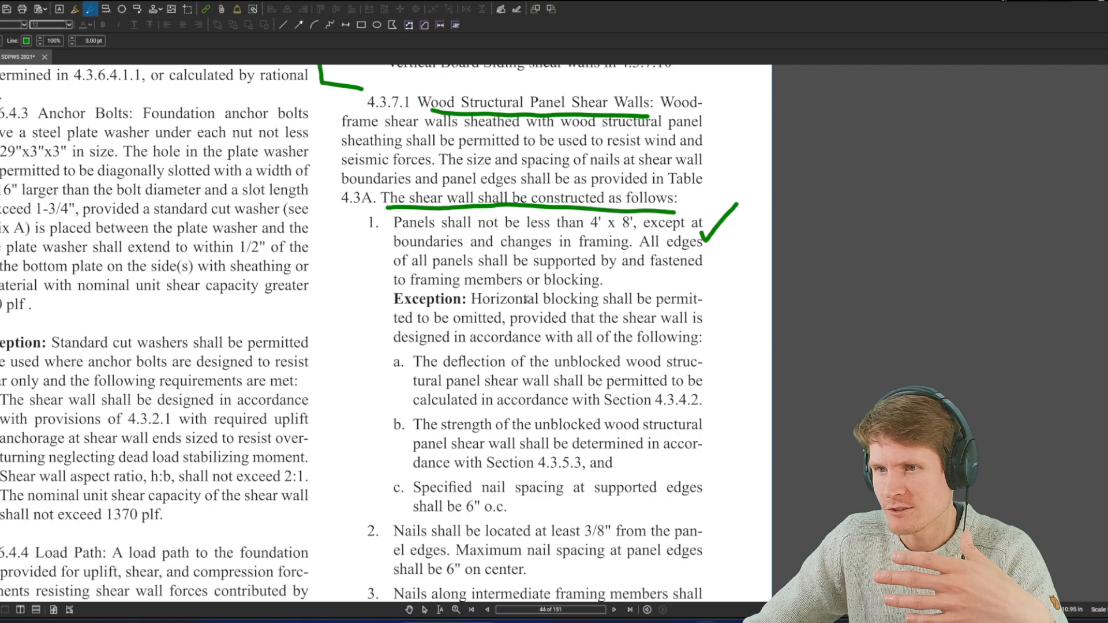
scroll(down, 3)
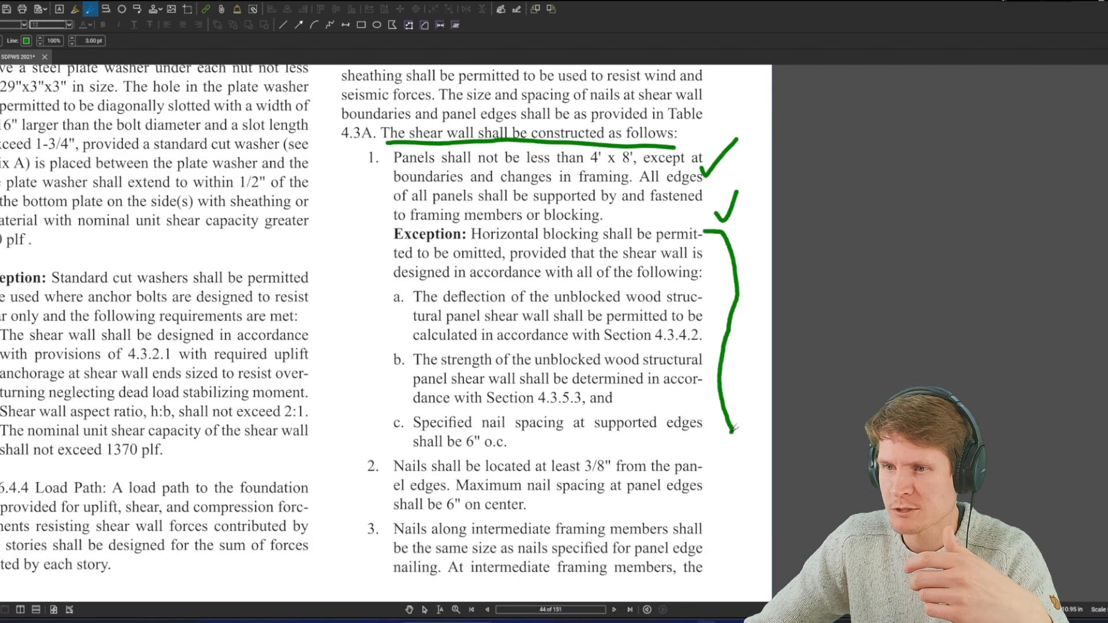
scroll(down, 3)
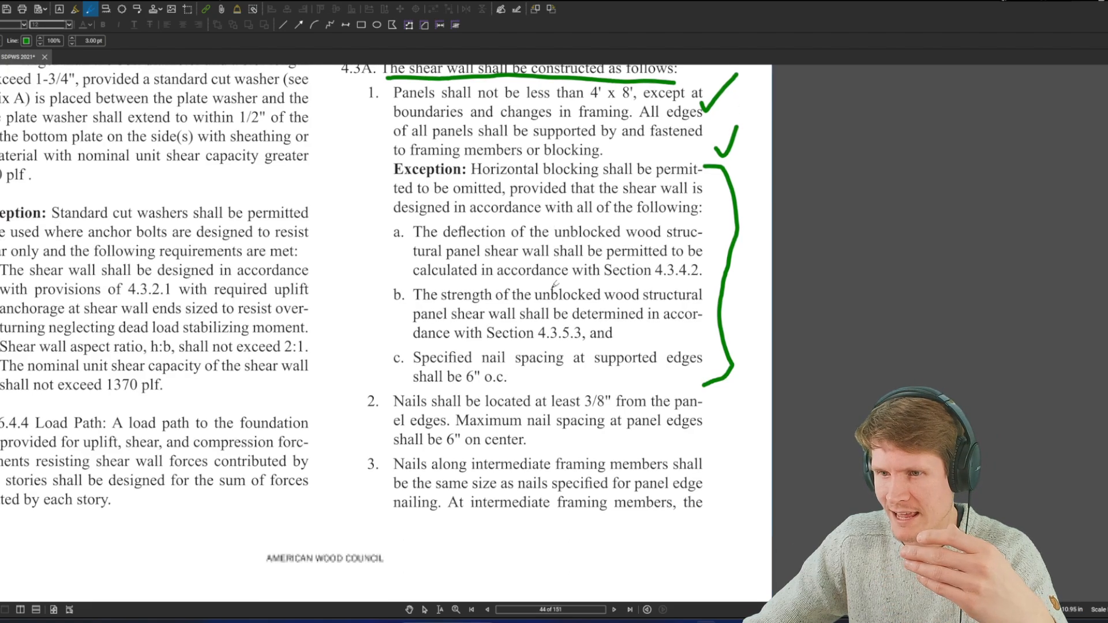
scroll(down, 3)
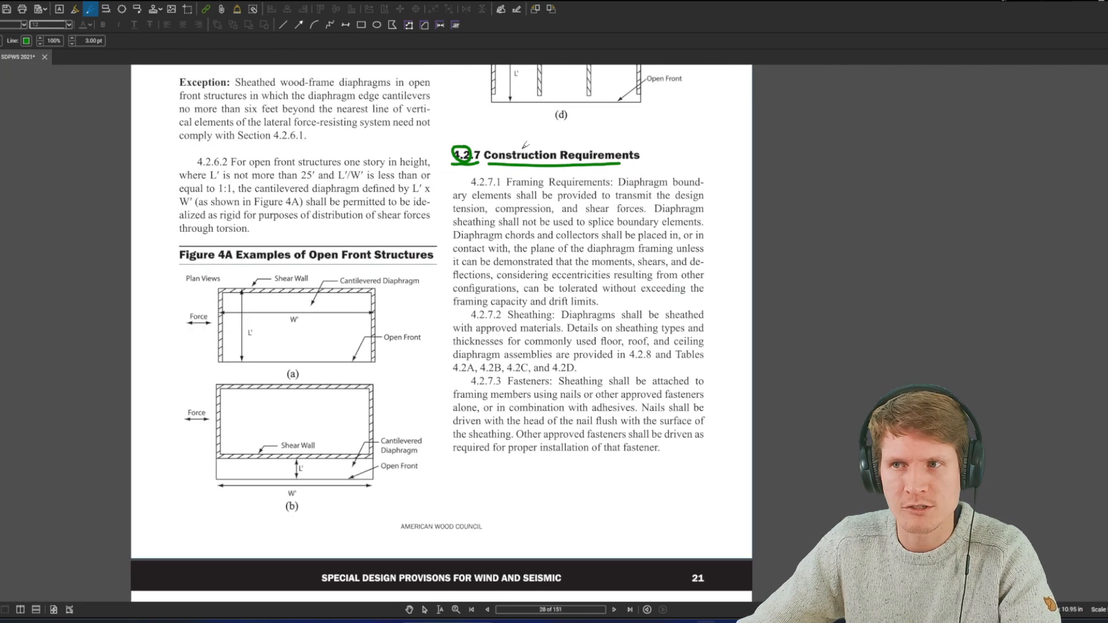
Scroll down to the 4.2.8 Sheathed Wood-Frame Diaphragm Assemblies heading
scroll(down, 3)
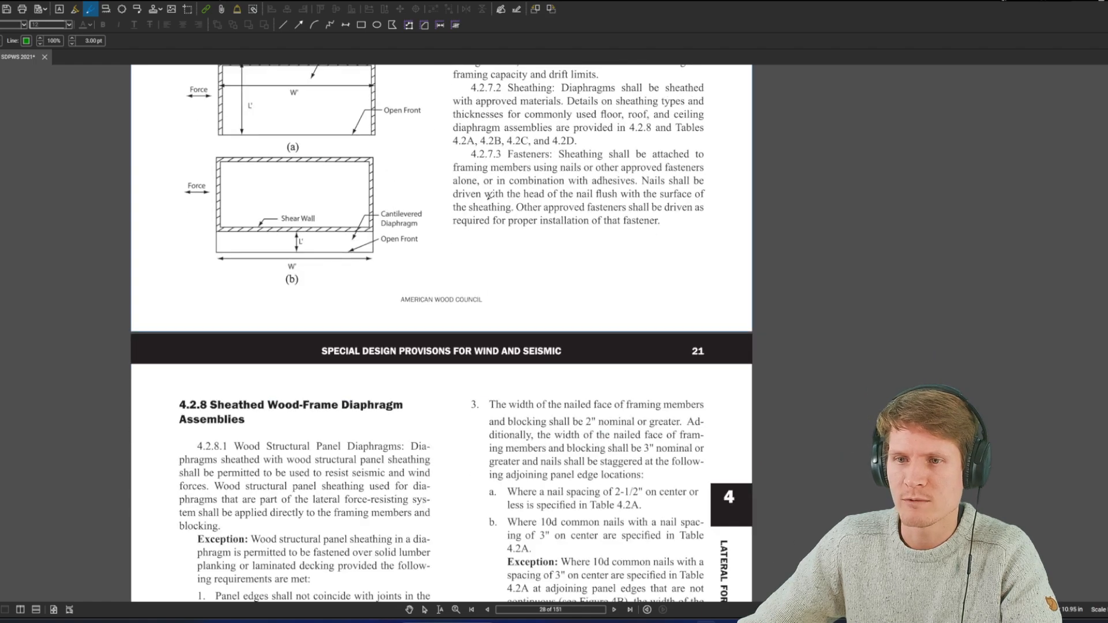
scroll(down, 3)
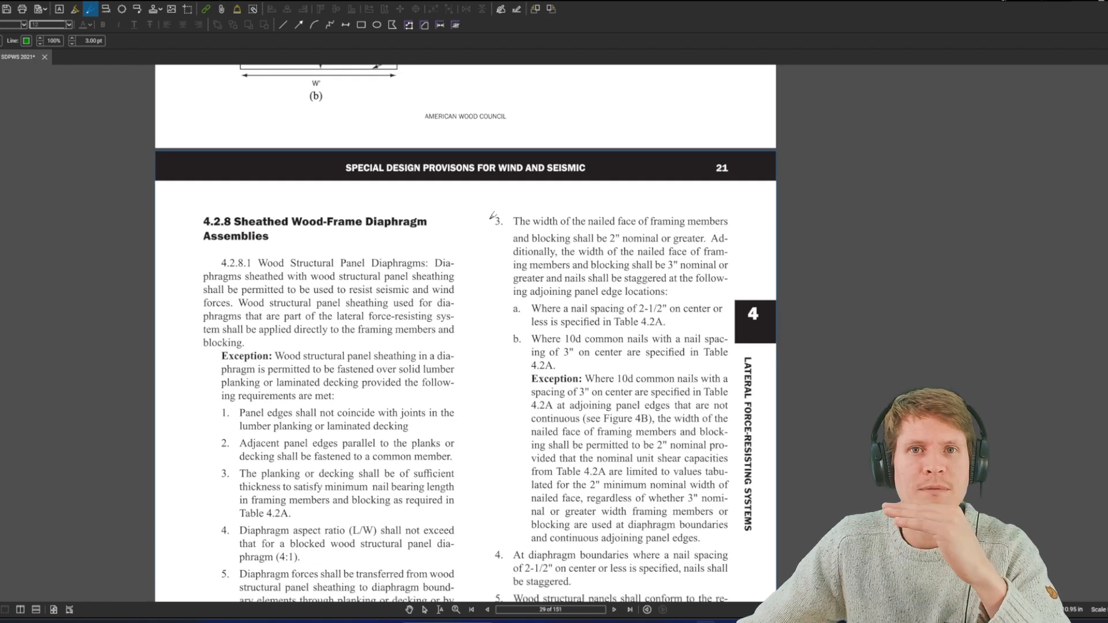
scroll(down, 3)
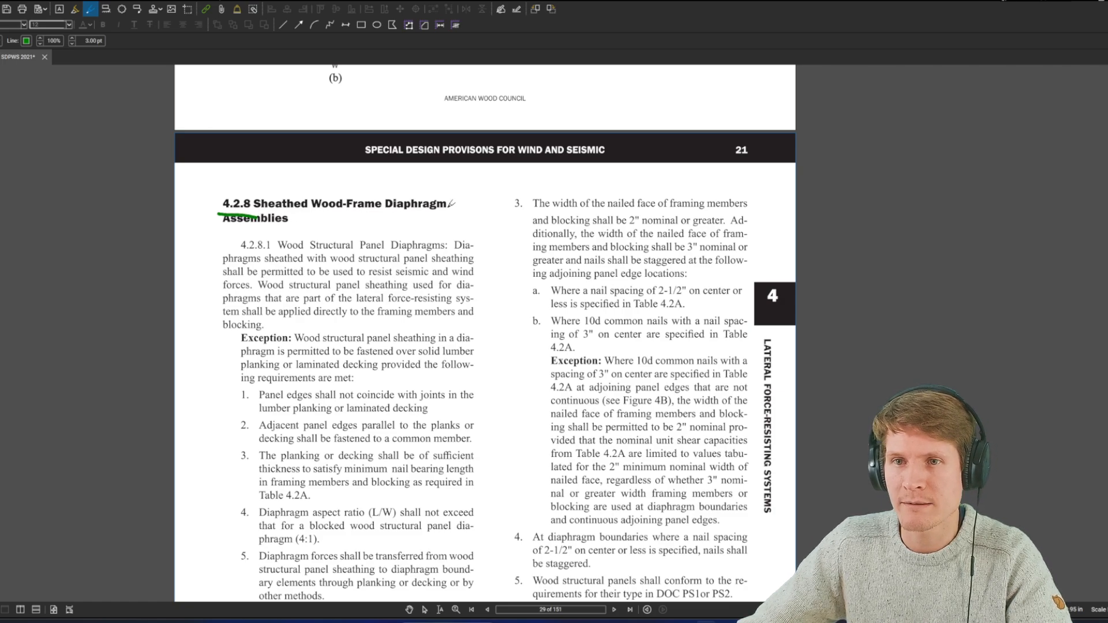
scroll(down, 3)
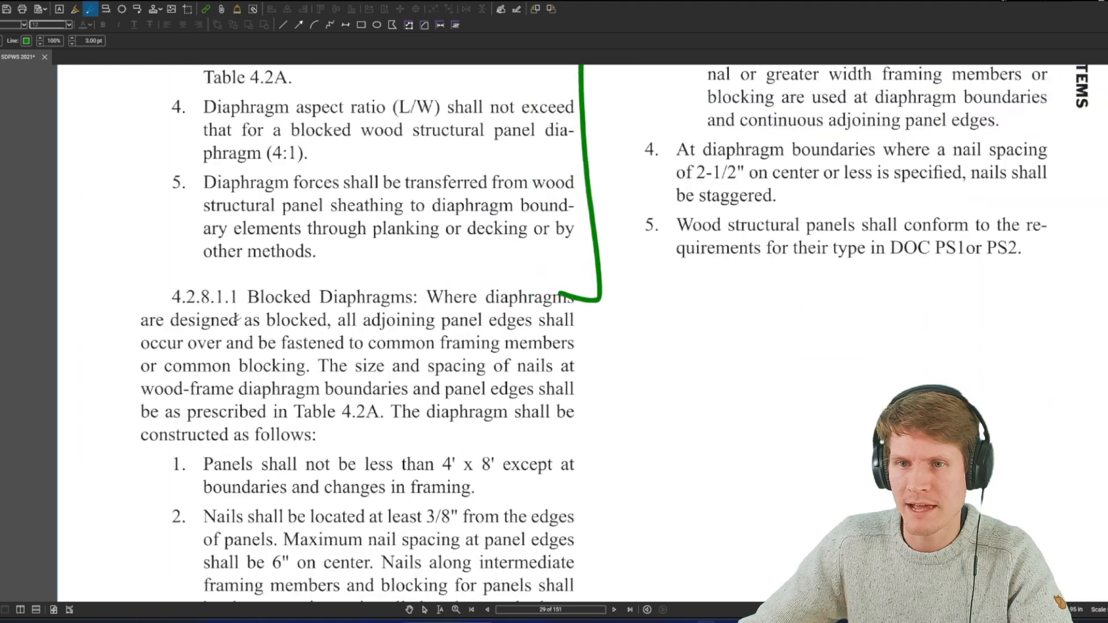
Move through the 4.2.8.1 exception list and the 4.2.8.1.1 Blocked Diaphragms text
scroll(up, 3)
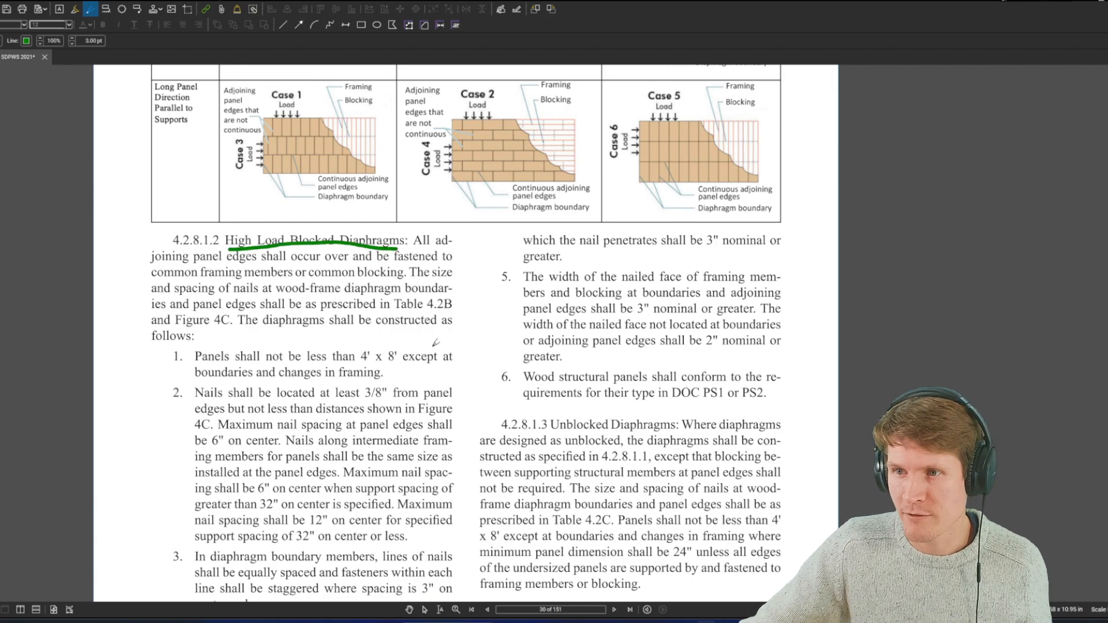
scroll(down, 3)
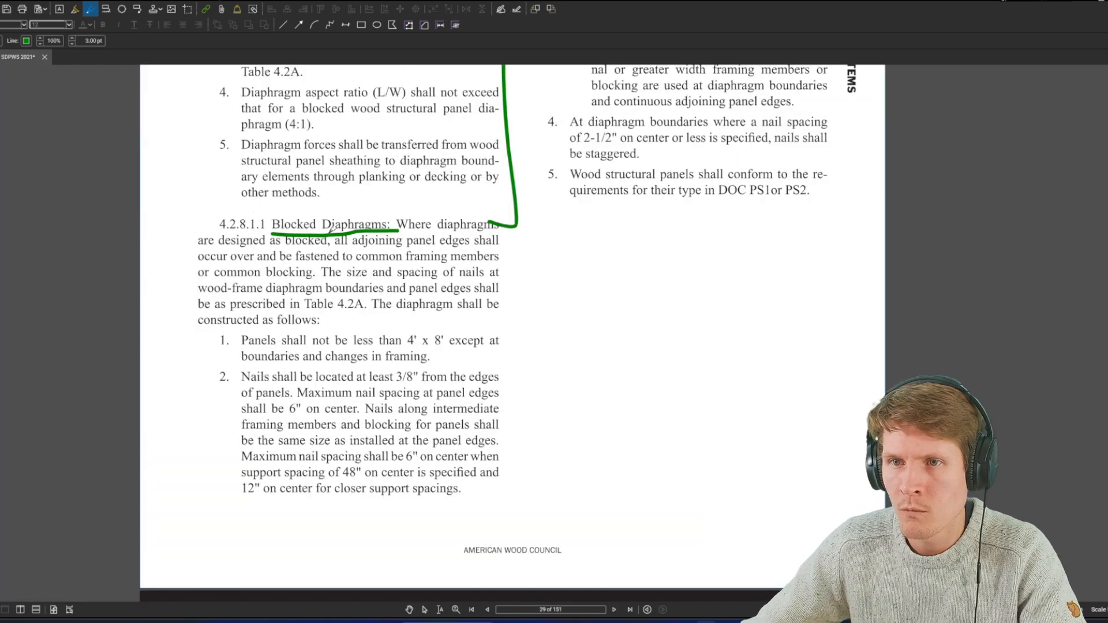
scroll(down, 3)
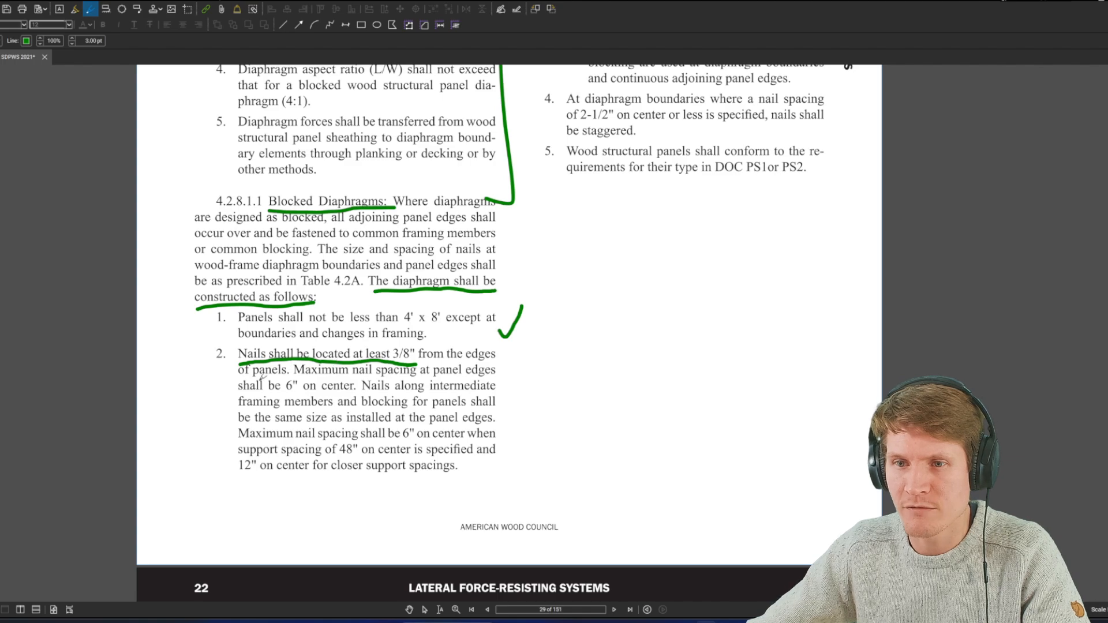
mouse_move(368, 212)
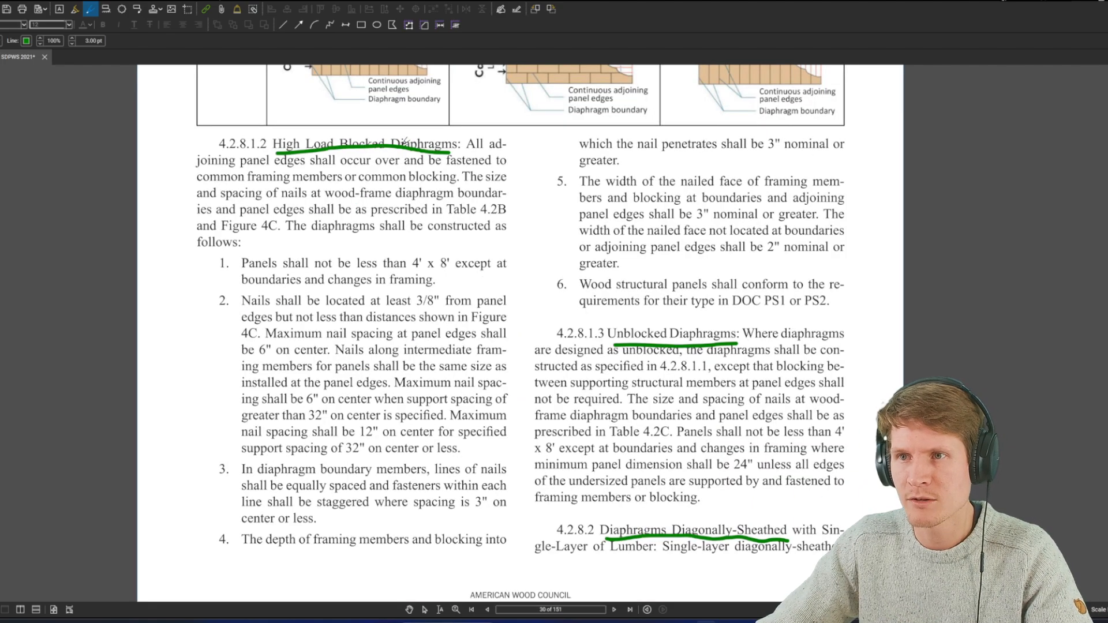
Underline the construction-requirements sentence in green and advance toward Figure 4C
scroll(down, 3)
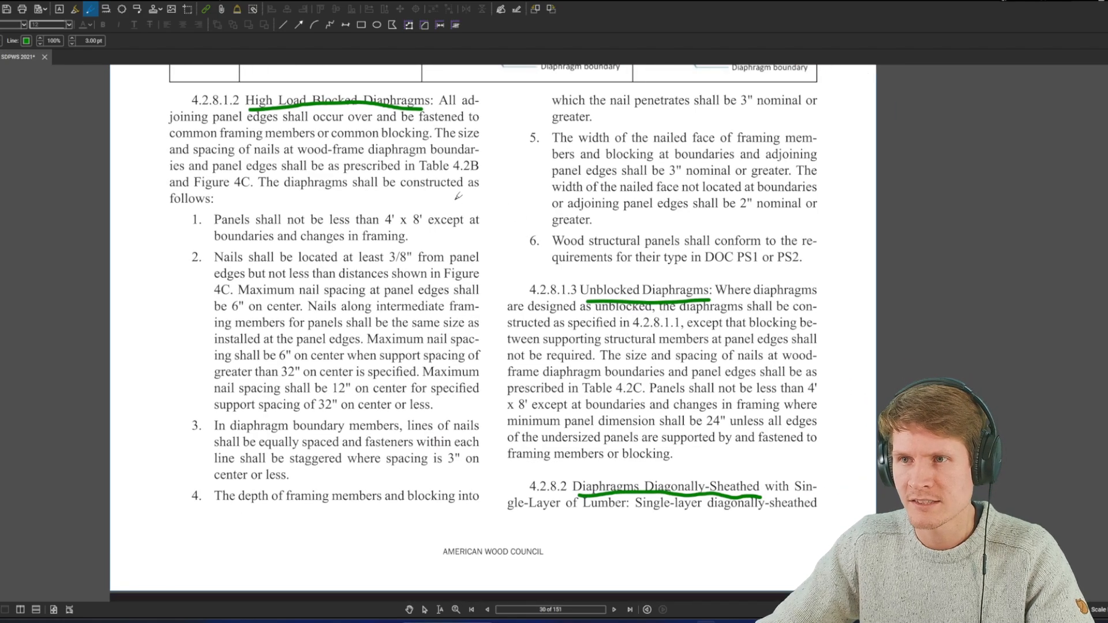
drag(268, 191, 466, 192)
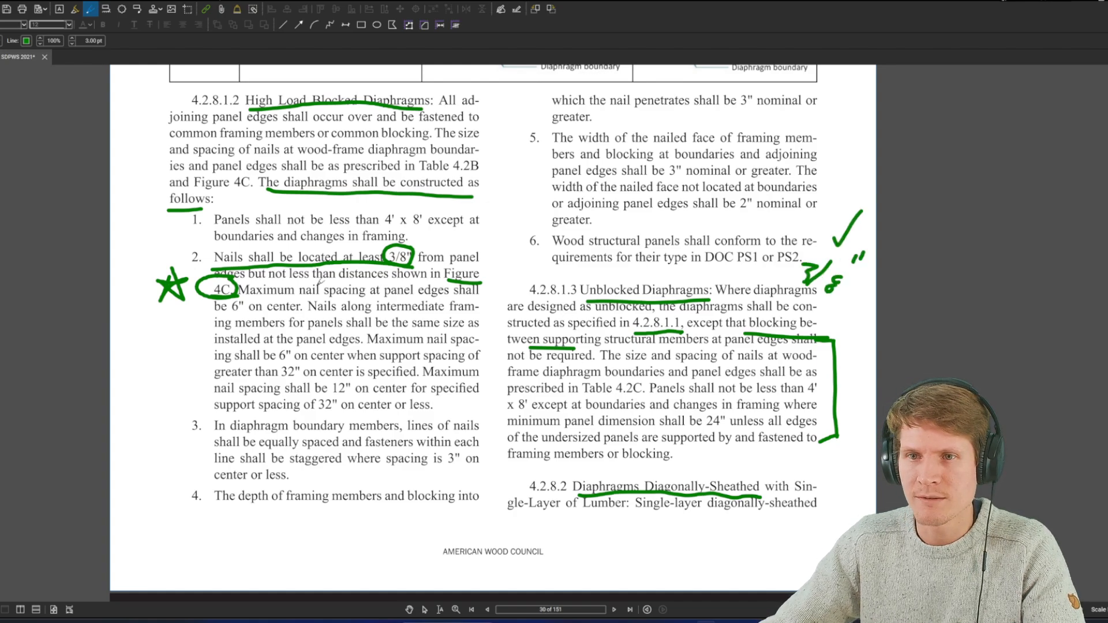
mouse_move(158, 339)
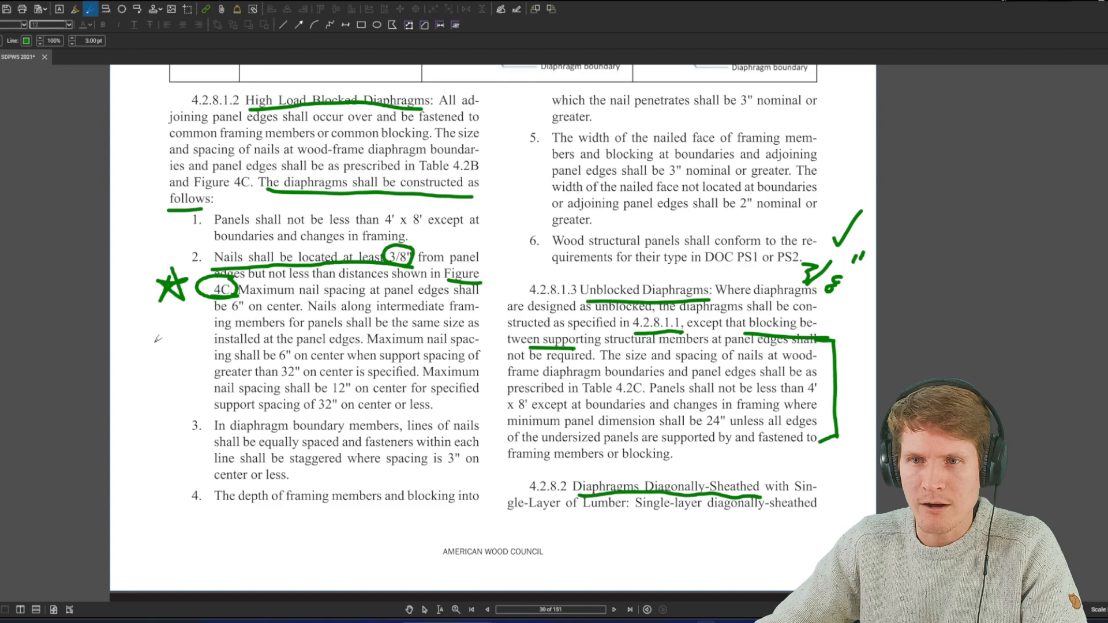
scroll(down, 3)
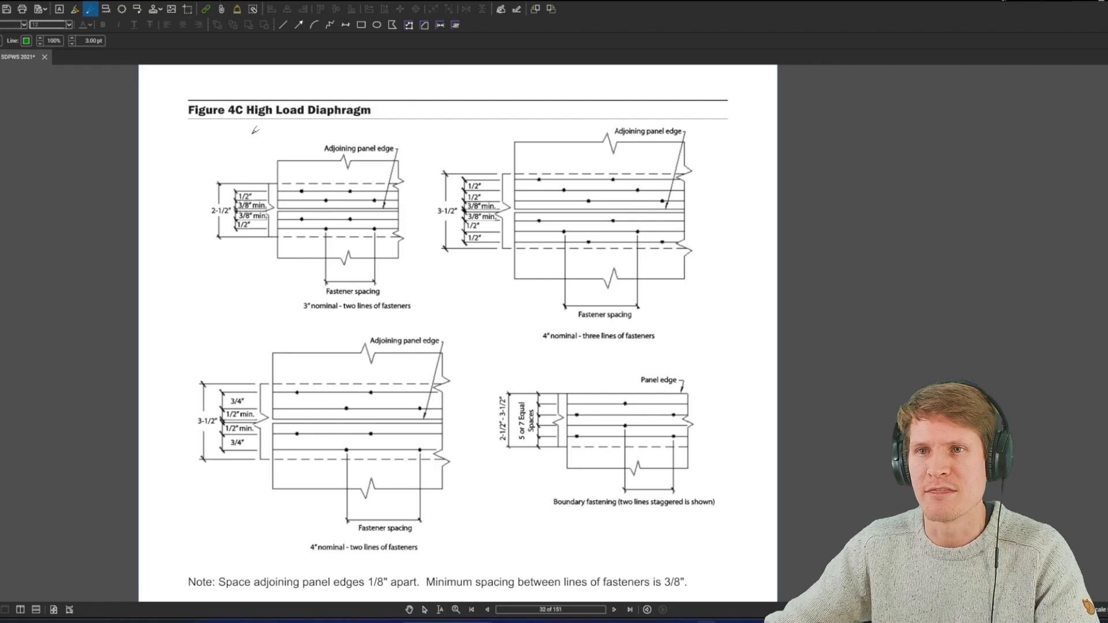
Underline the Figure 4C High Load Diaphragm title in green, then scroll back up
drag(191, 123, 279, 121)
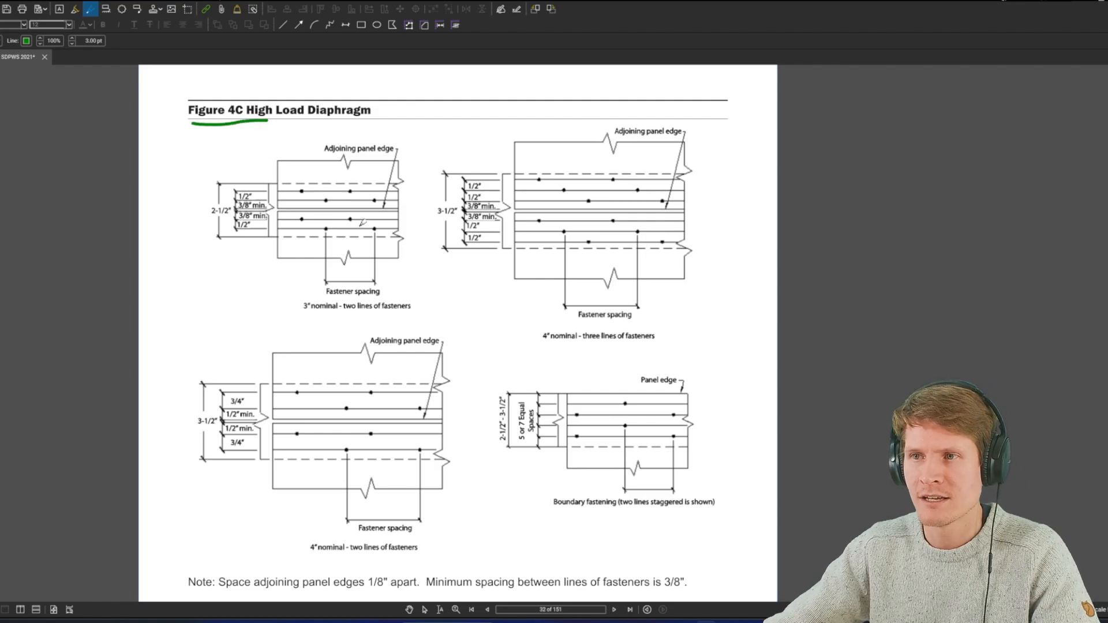
scroll(up, 3)
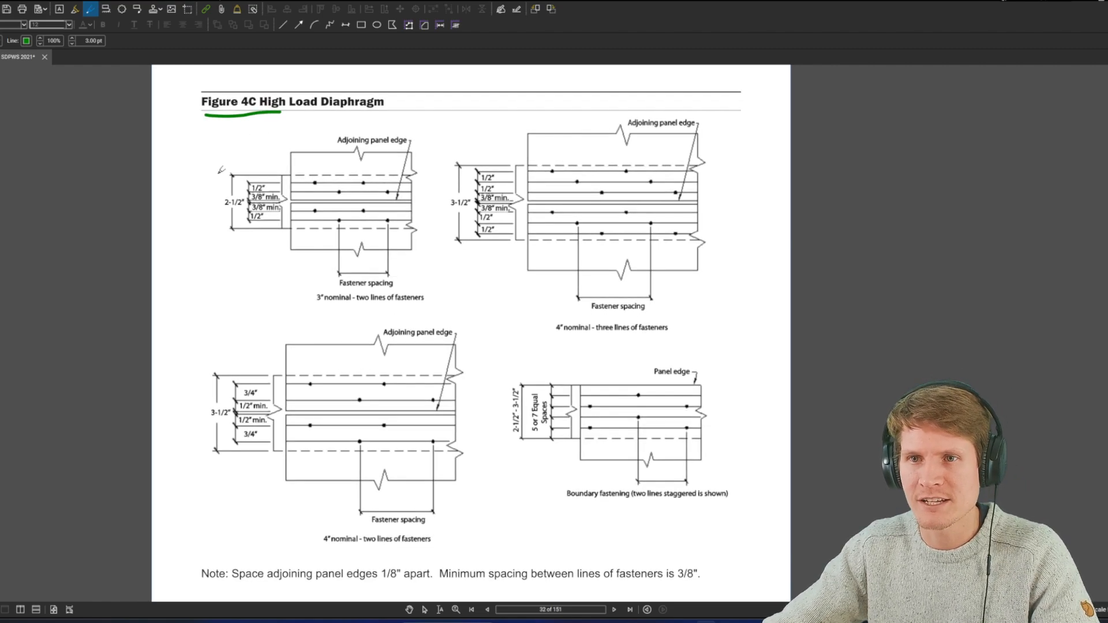
scroll(up, 3)
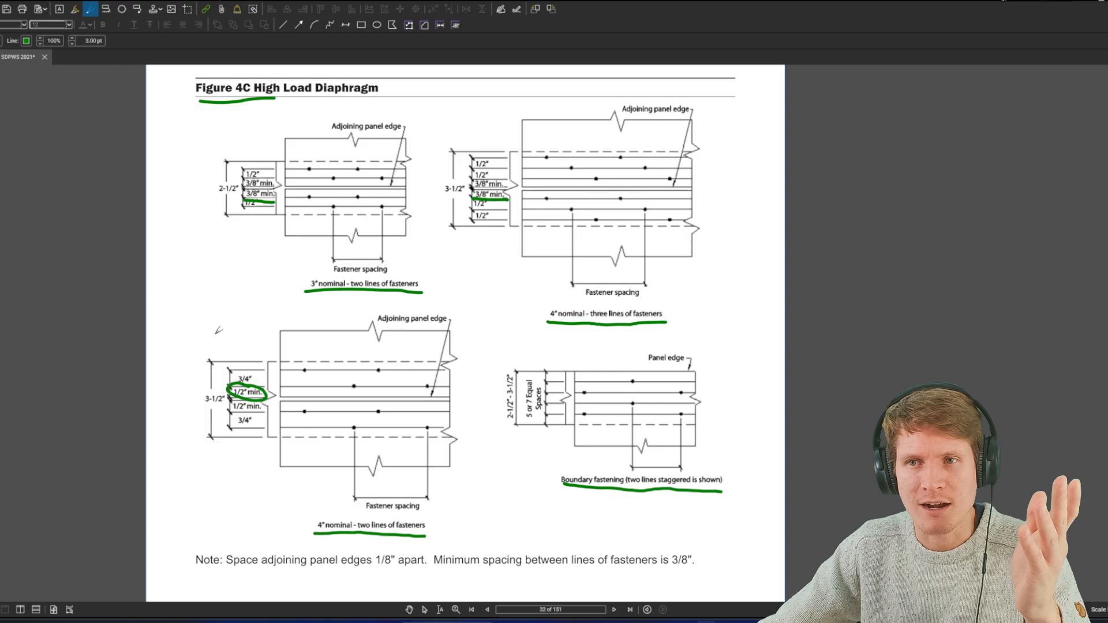
mouse_move(244, 299)
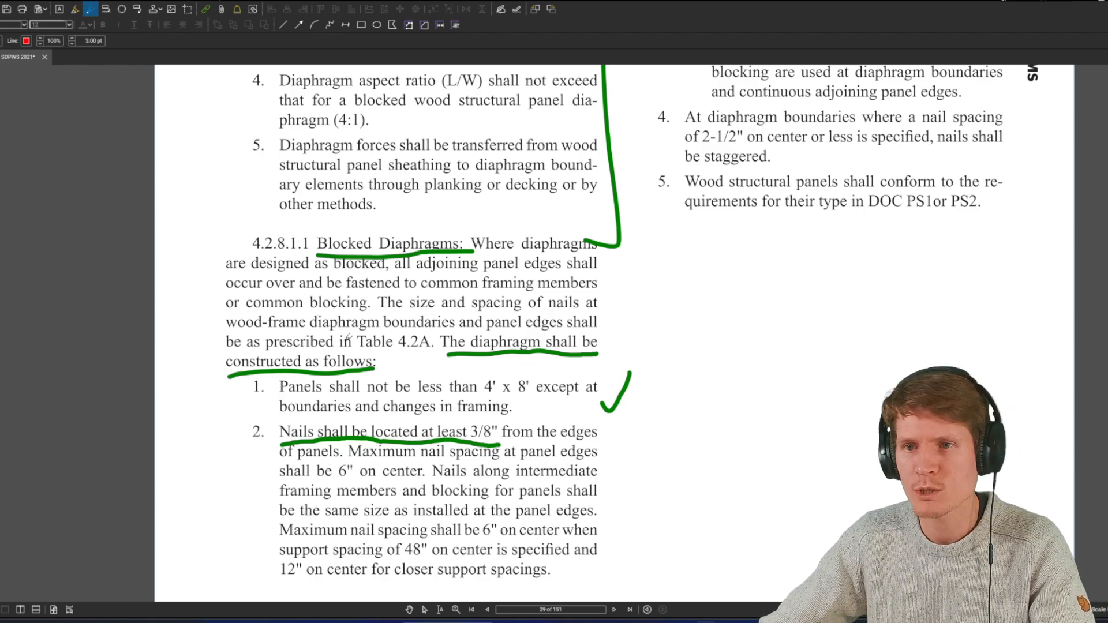
Scroll page 29 to the Blocked Diaphragms 3/8" nail location requirement
scroll(down, 3)
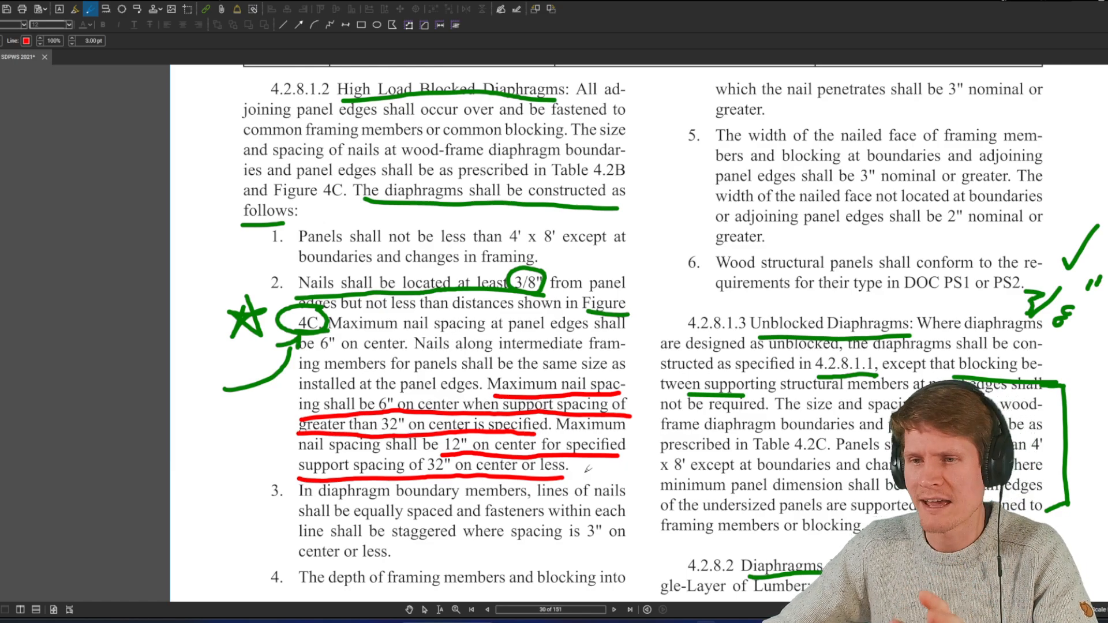
Scroll to the 6" and 12" maximum nail spacing rules on page 30
scroll(down, 3)
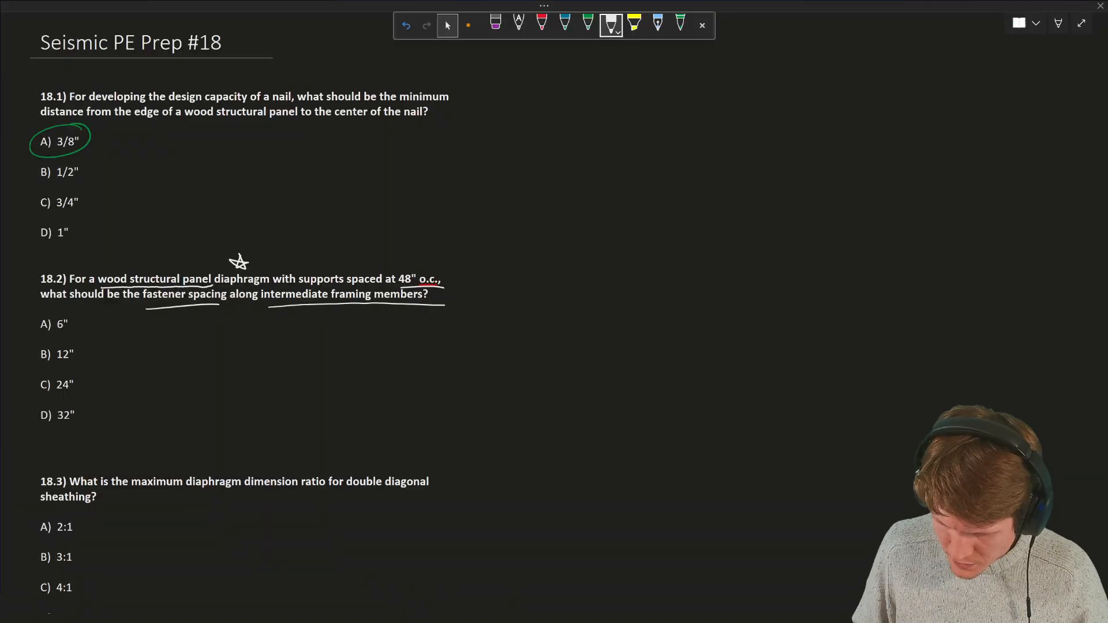
Switch the Whiteboard pen to green and scroll to question 18.2's answers
click(588, 24)
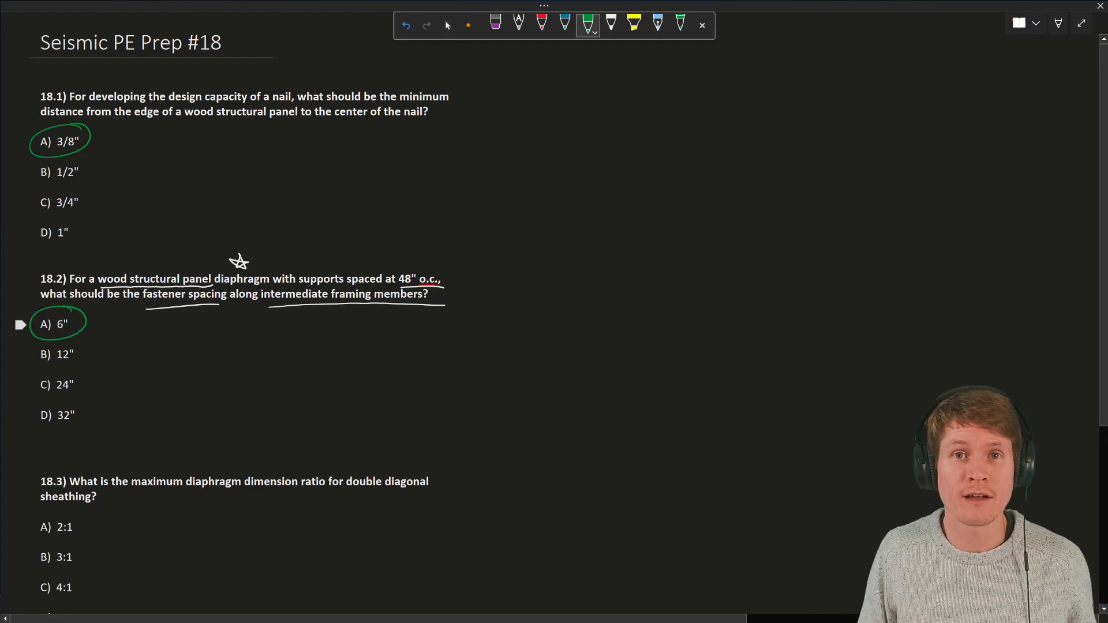
scroll(down, 3)
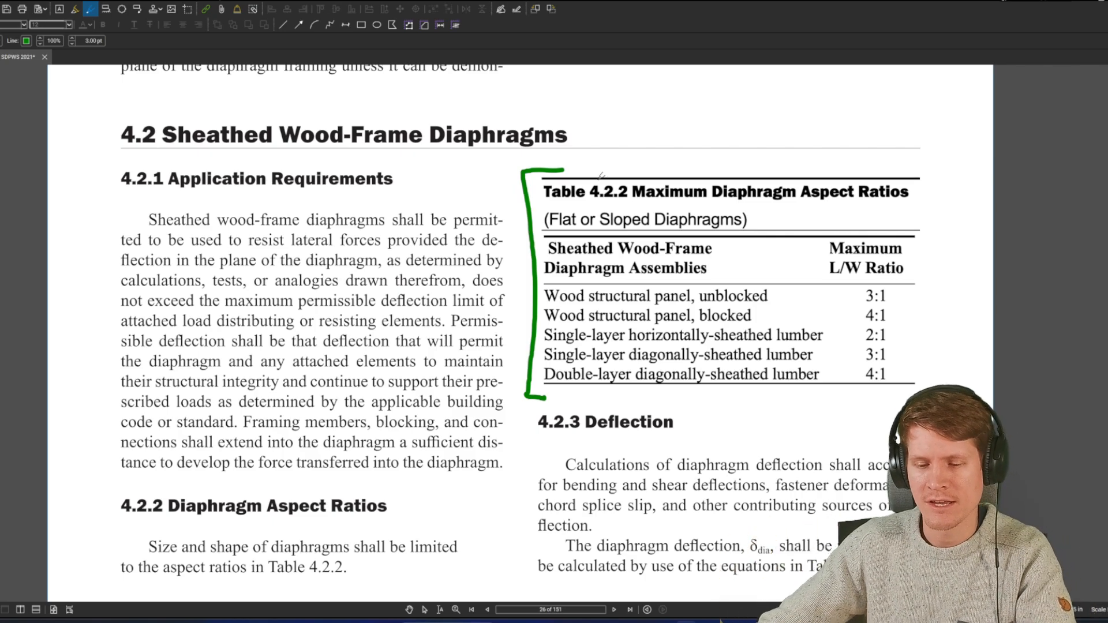
Scroll up to bring Table 4.2.2 into view
scroll(up, 3)
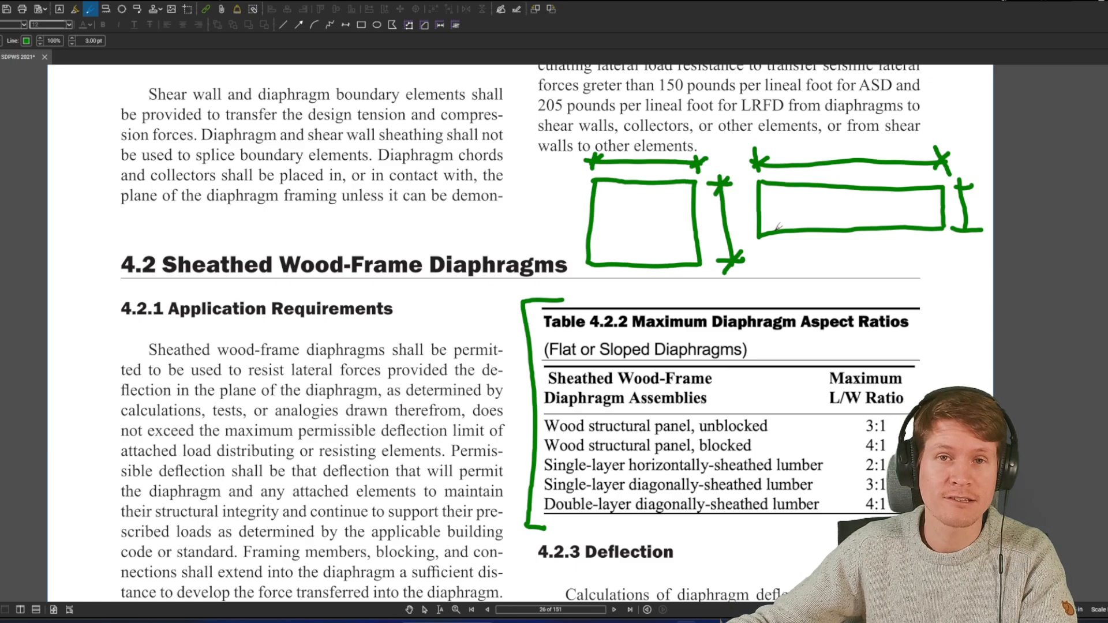
Scroll the page to bring the area above the 4.2 heading into view
scroll(down, 3)
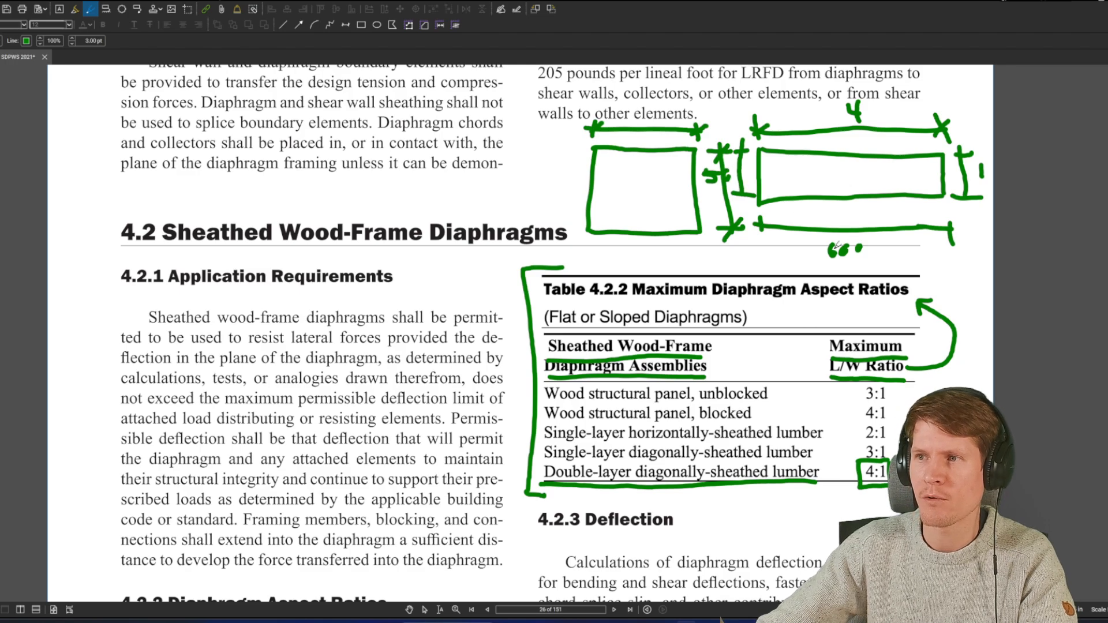
mouse_move(799, 194)
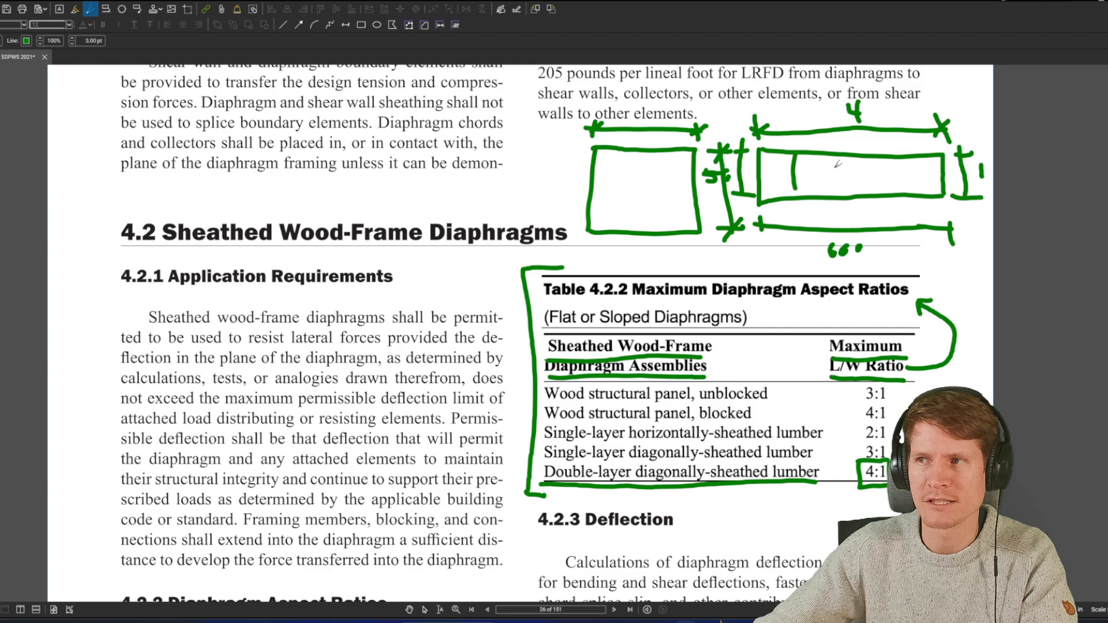
Draw a vertical green line inside the long 4-by-1 rectangle as another panel division
drag(837, 145, 838, 191)
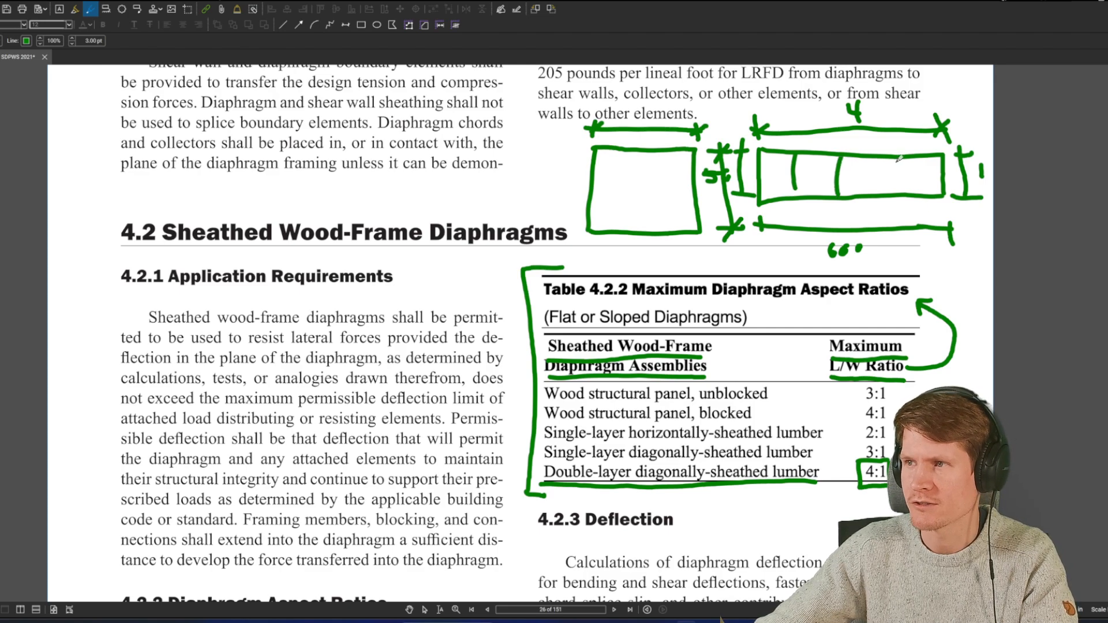